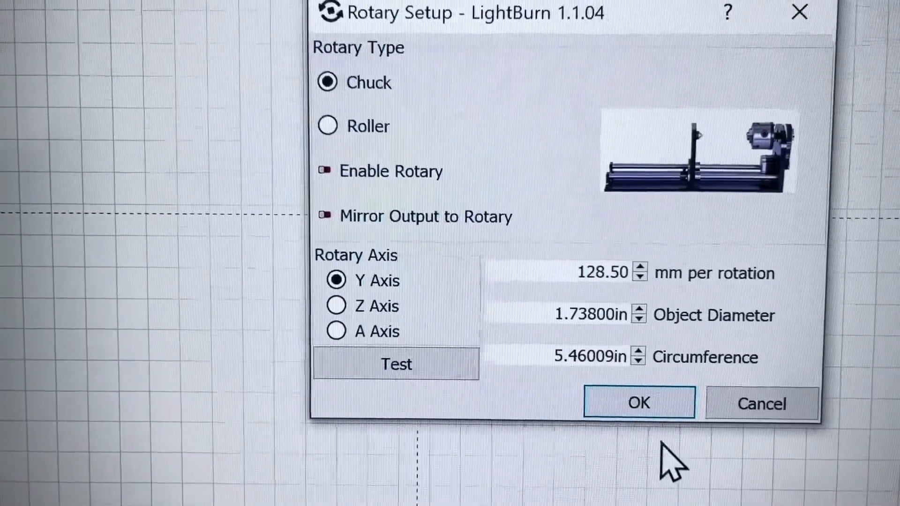
# Confirm the chuck rotary setup (Y axis, 128.5 mm per rotation, 1.738 in diameter) and return to the canvas.
pyautogui.click(639, 403)
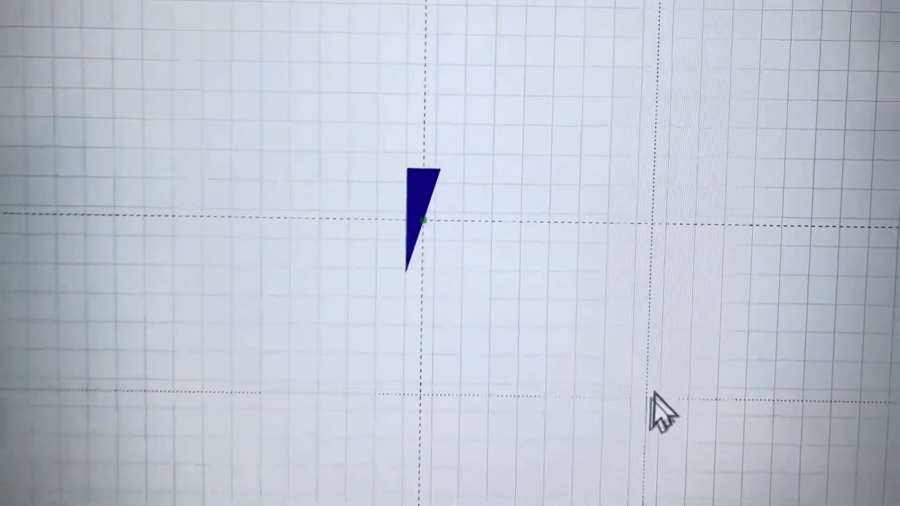